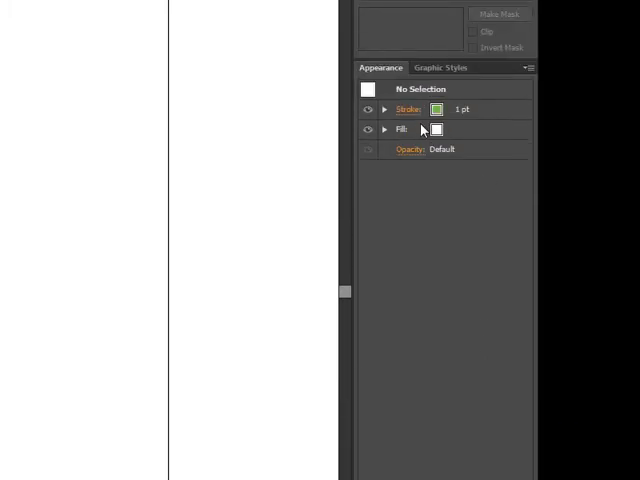
mouse_move(416, 130)
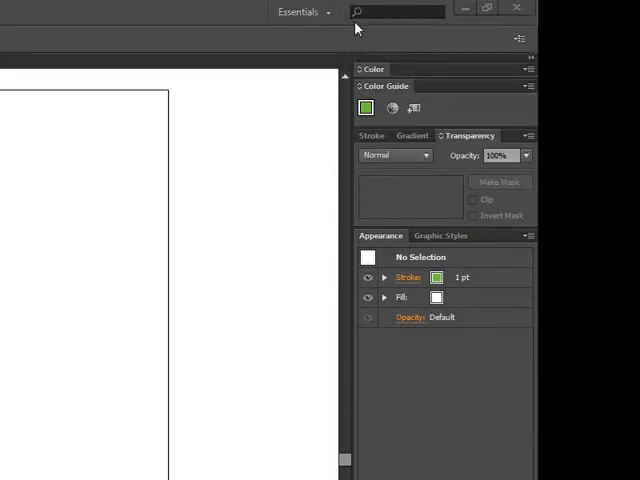
mouse_move(385, 47)
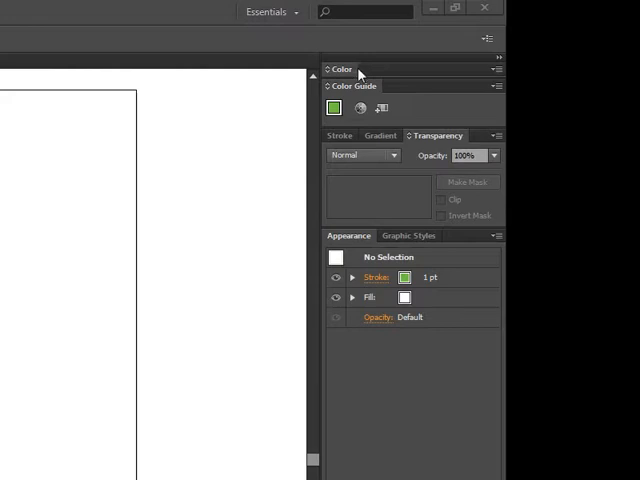
Step: Expand the Color panel's sliders and spectrum, then view the Stroke and Transparency settings
left_click(331, 68)
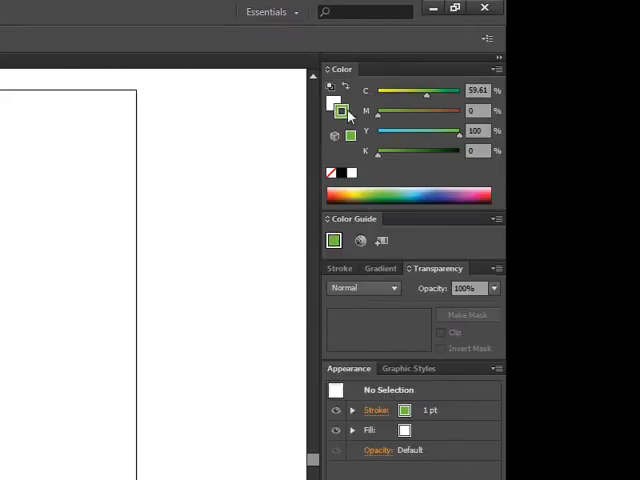
left_click(339, 68)
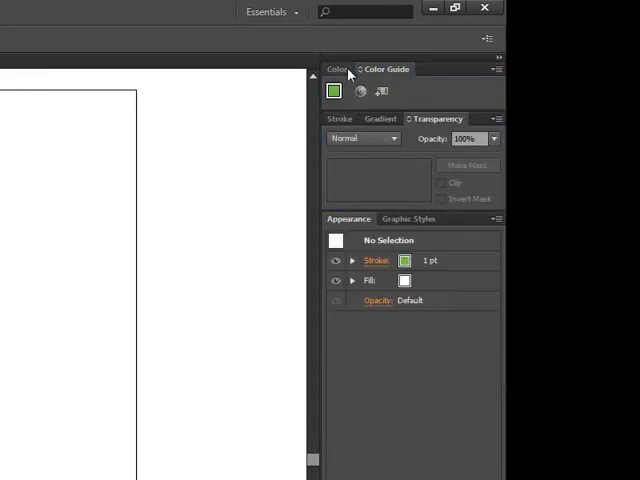
left_click(338, 68)
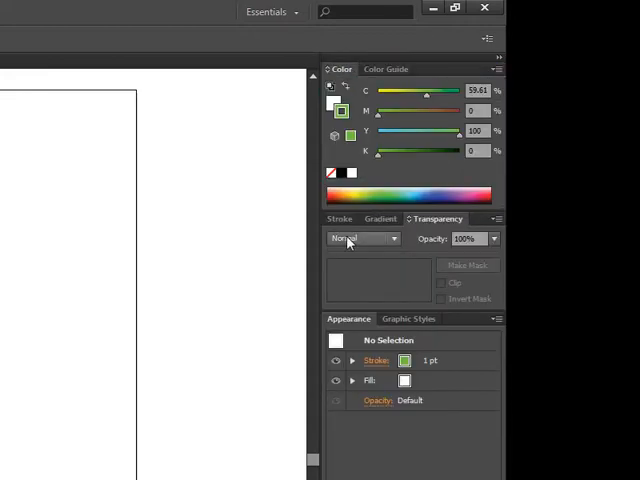
left_click(343, 218)
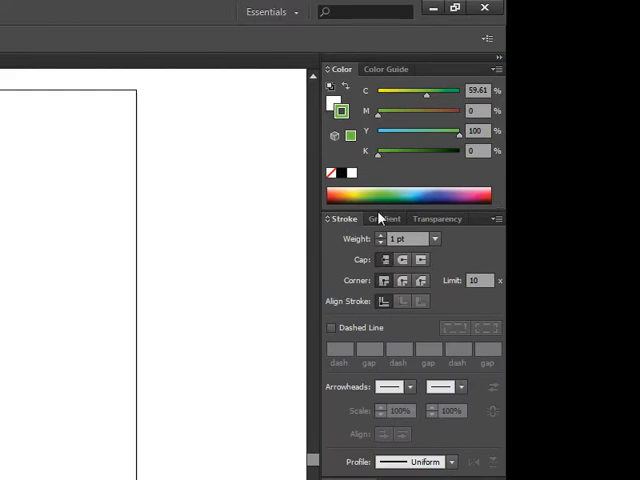
left_click(437, 218)
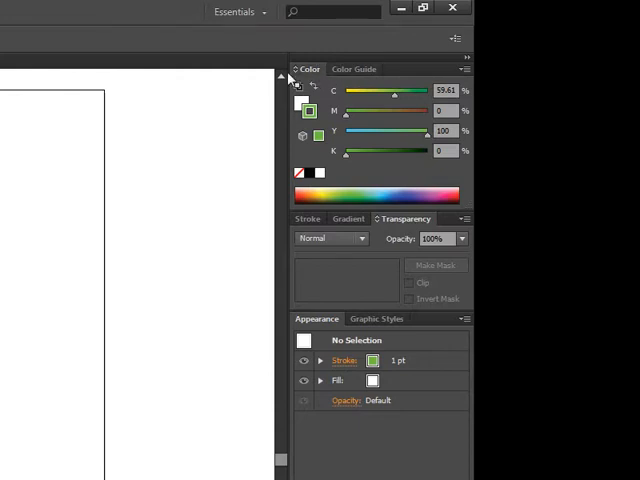
mouse_move(318, 74)
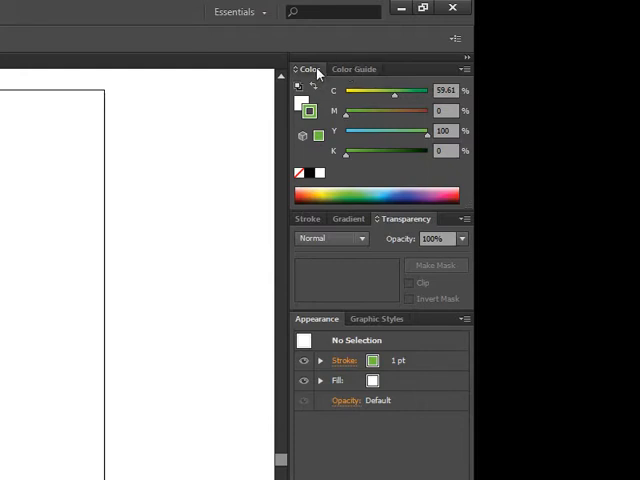
Step: Drag the Color panel out of the dock so it floats over the canvas
left_click_drag(308, 68, 168, 129)
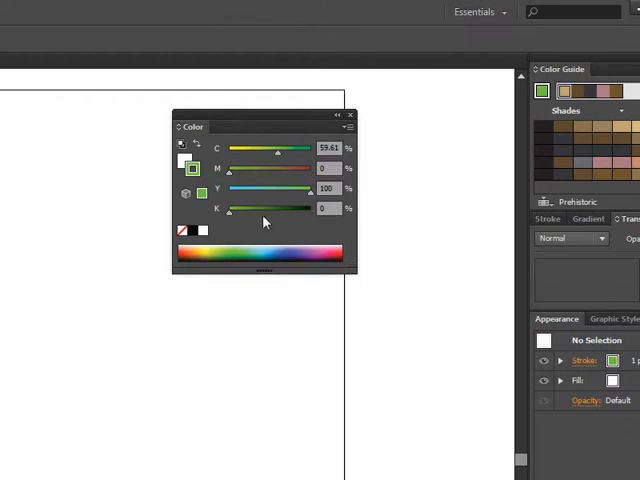
mouse_move(258, 198)
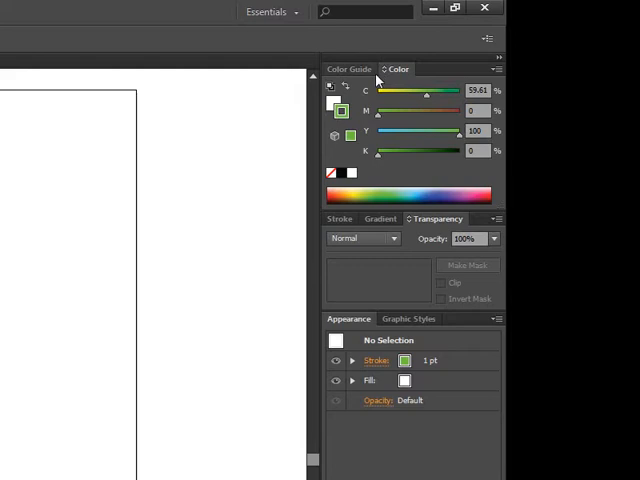
Step: Switch between the Color Guide and Color tabs, then dock Color Guide separately below Color
left_click(349, 69)
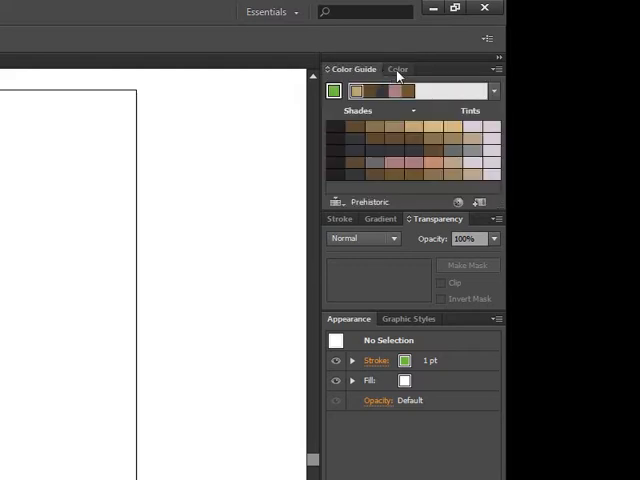
left_click(398, 69)
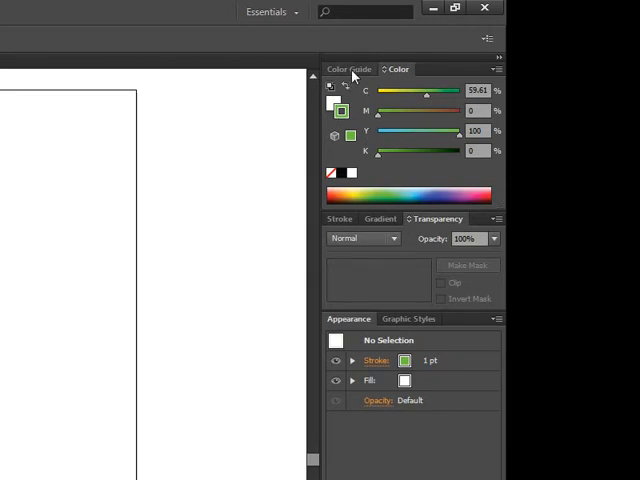
mouse_move(365, 78)
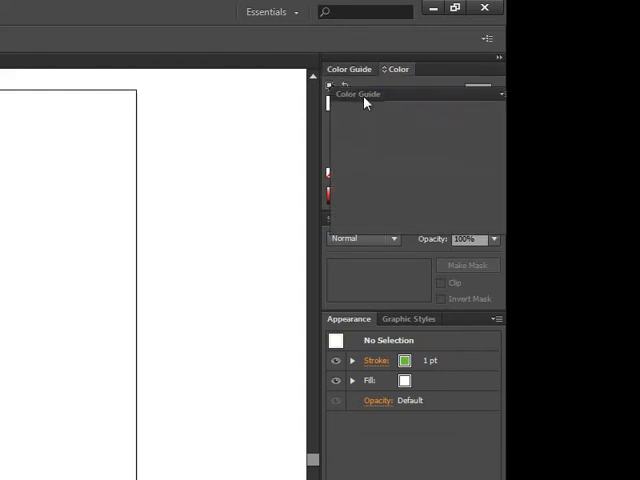
left_click(397, 68)
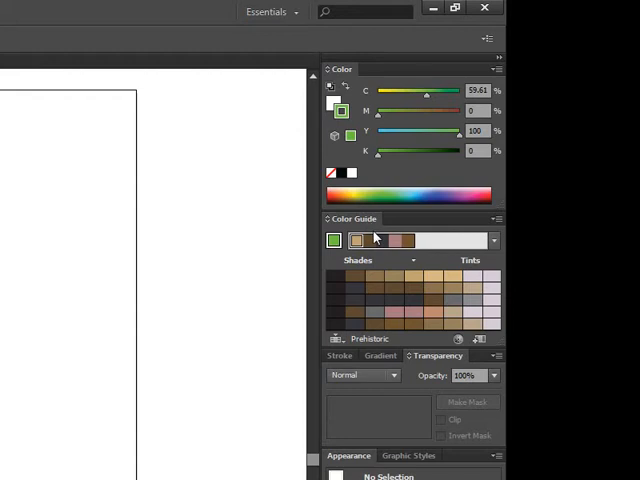
mouse_move(410, 195)
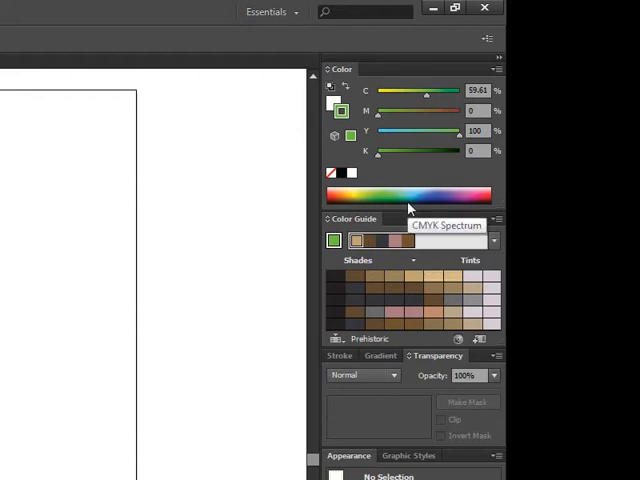
mouse_move(408, 218)
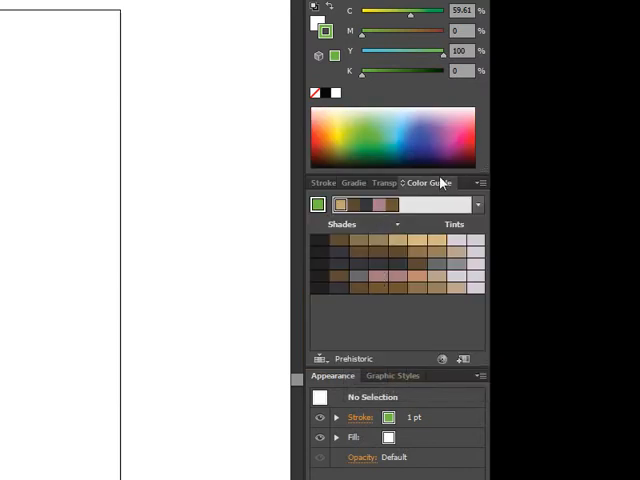
Step: Select the Color Guide tab to show its swatches above the Transparency group
left_click(362, 183)
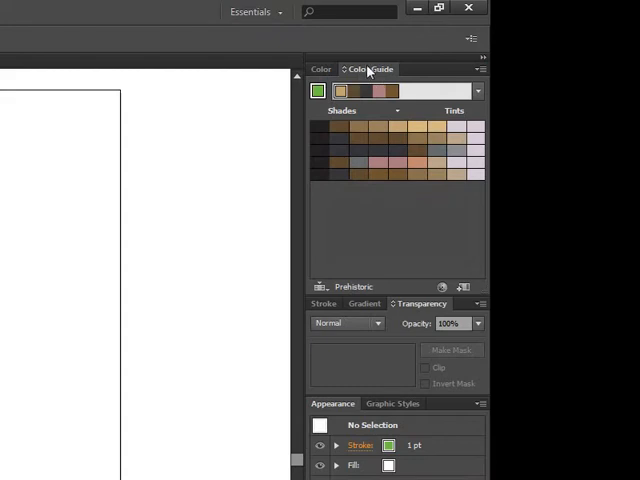
mouse_move(367, 71)
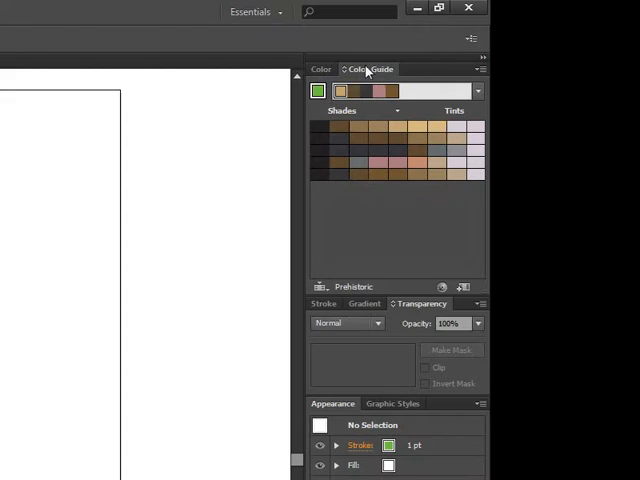
mouse_move(378, 295)
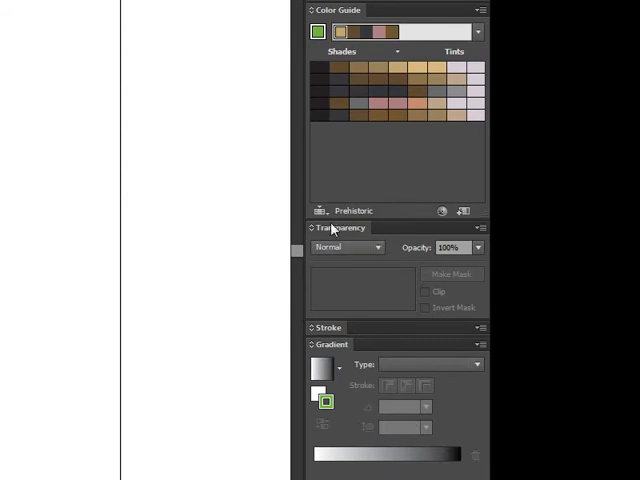
mouse_move(380, 238)
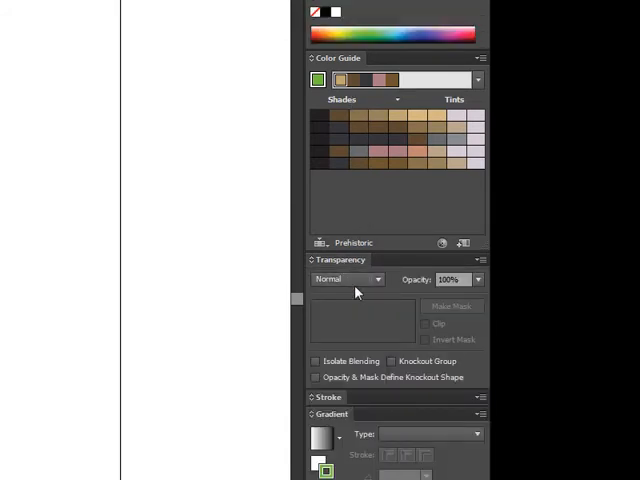
scroll("down", 3)
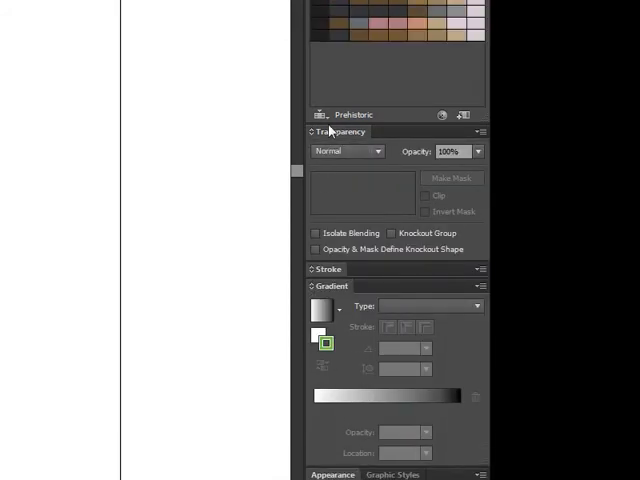
mouse_move(347, 135)
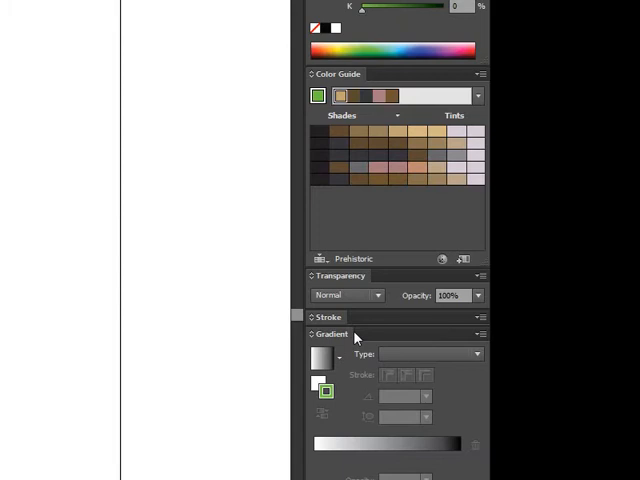
mouse_move(338, 340)
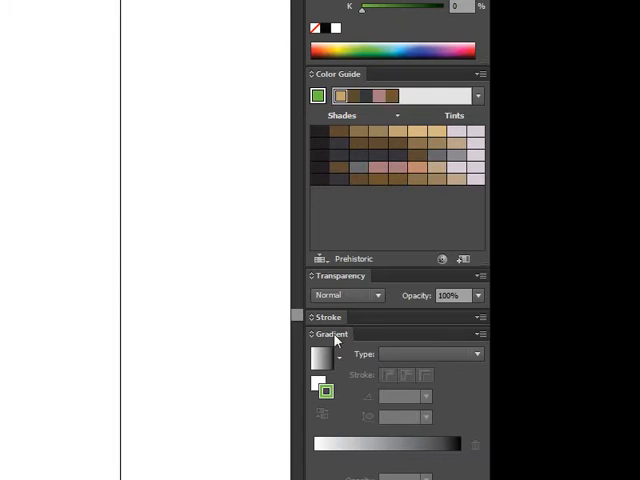
Step: Close the Gradient panel from its tab's context menu
left_click(480, 333)
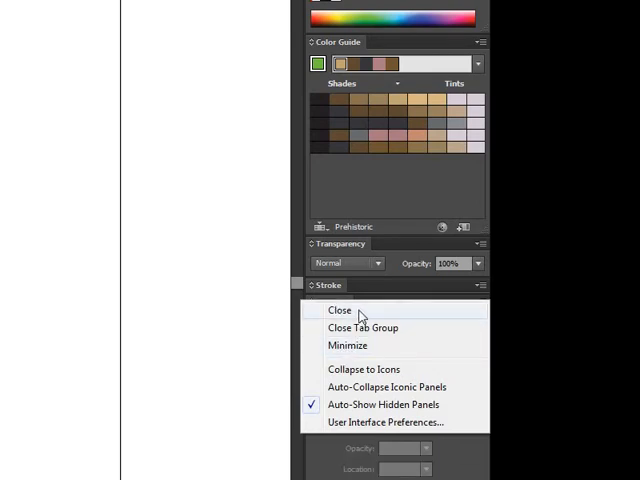
left_click(339, 309)
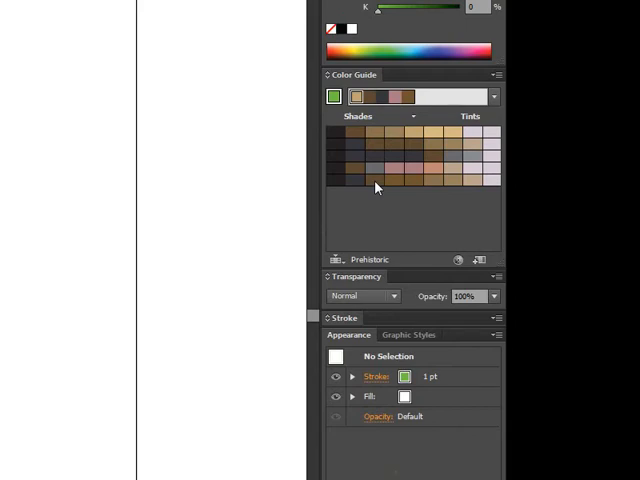
mouse_move(388, 196)
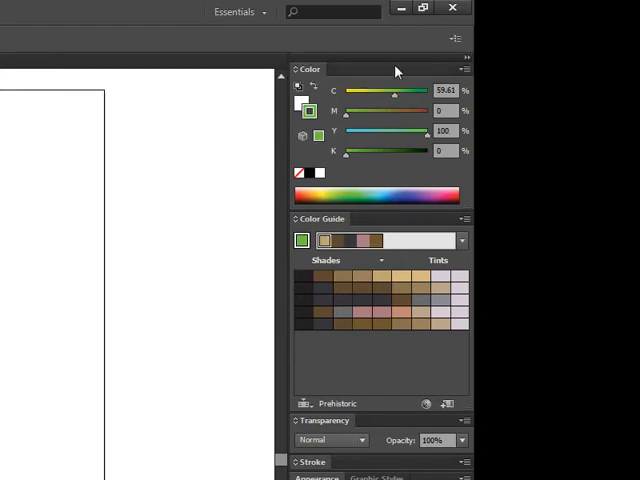
mouse_move(465, 60)
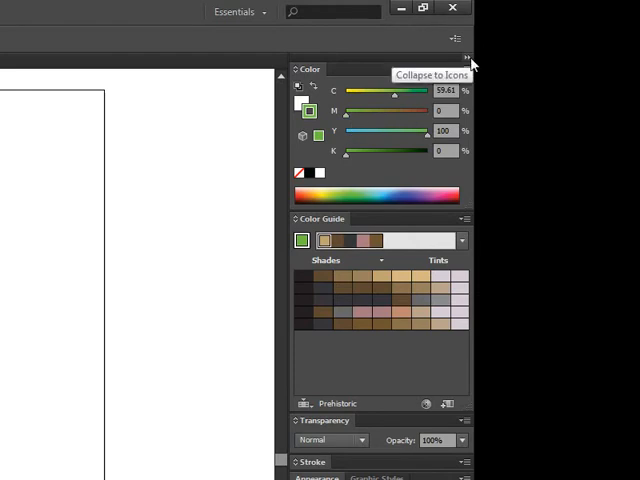
mouse_move(470, 62)
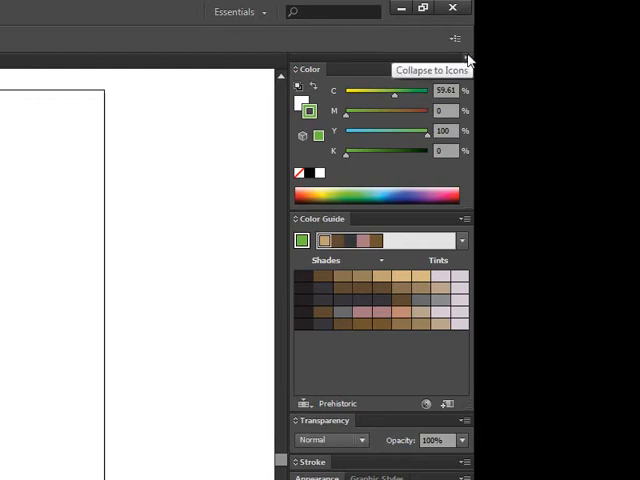
left_click(456, 38)
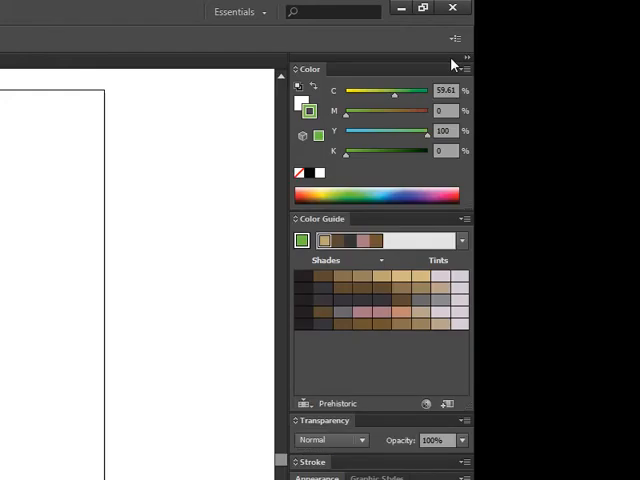
mouse_move(350, 60)
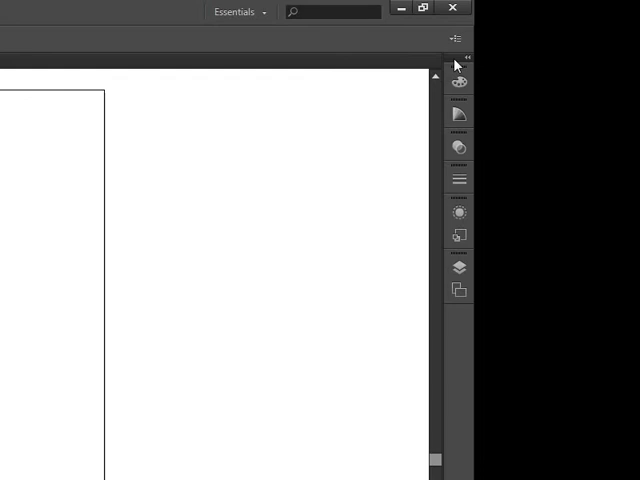
left_click(457, 57)
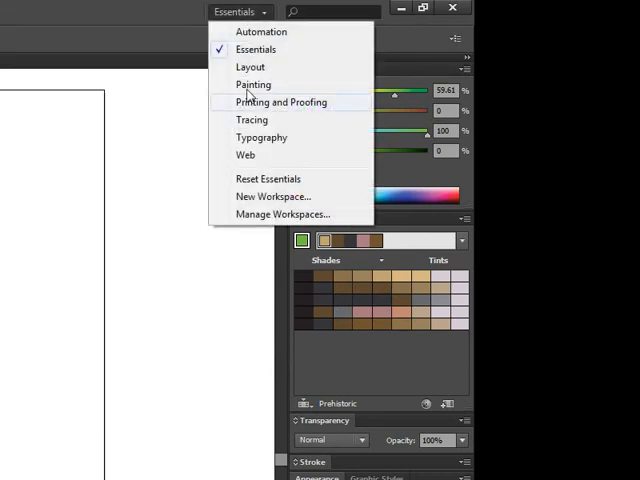
mouse_move(270, 124)
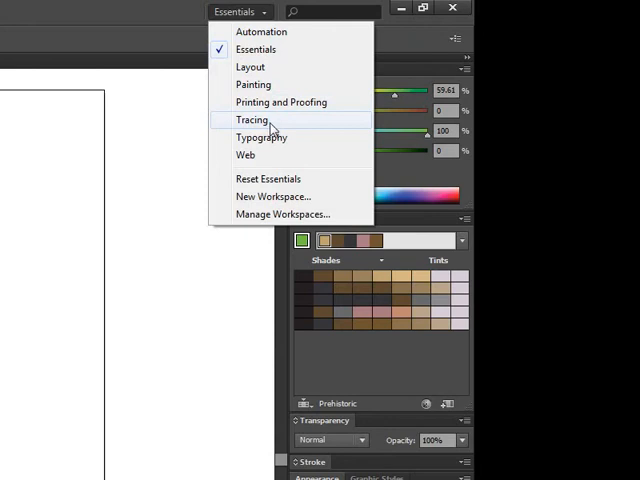
mouse_move(262, 137)
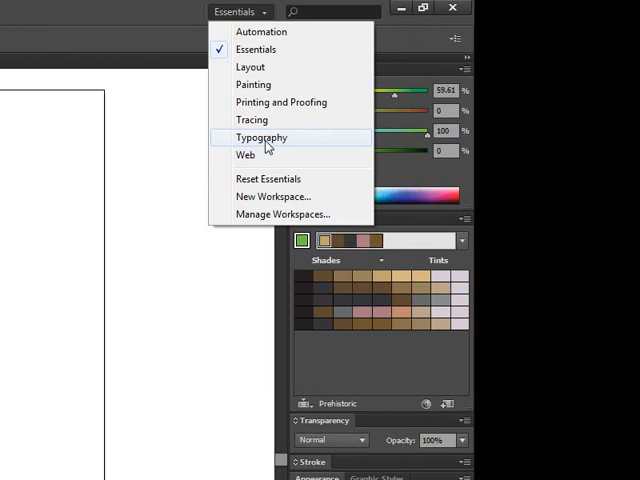
mouse_move(266, 147)
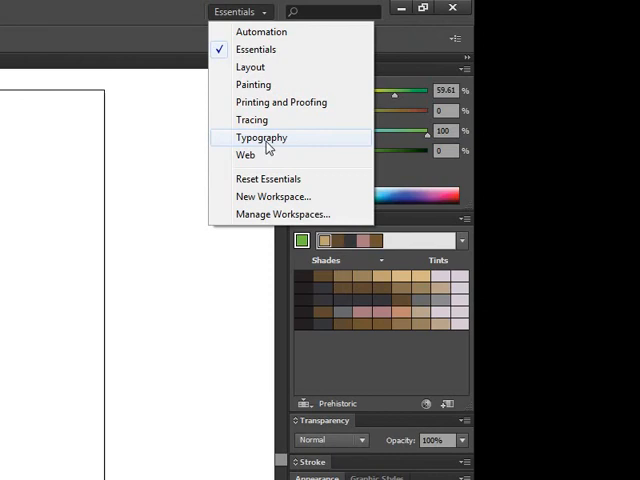
Step: Choose Typography from the Essentials workspace switcher
left_click(261, 137)
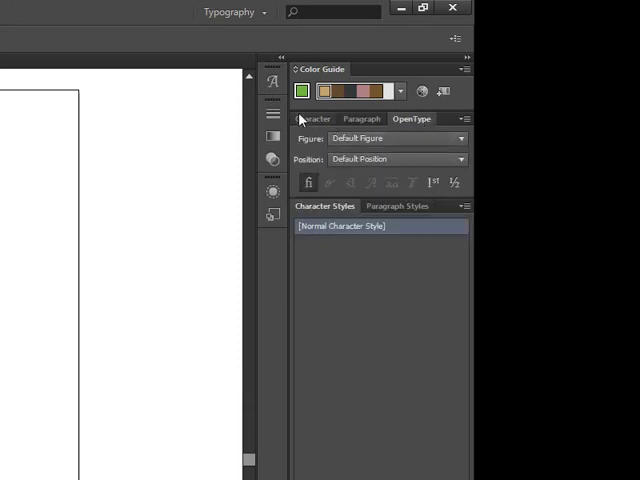
Step: Show the Character panel and turn on Show Vivid/Muted in the Color Guide menu
left_click(318, 118)
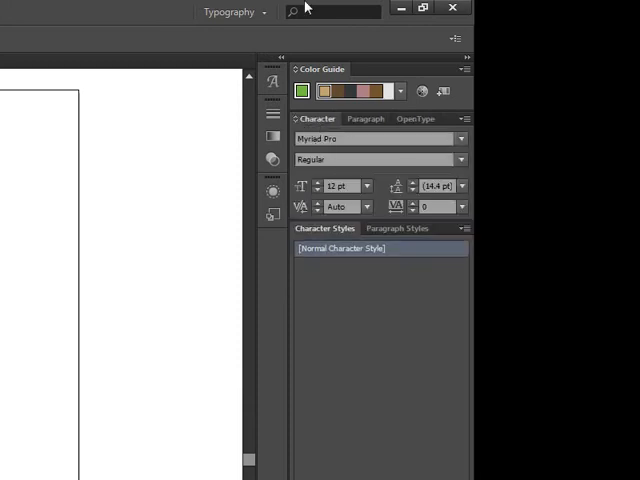
mouse_move(362, 104)
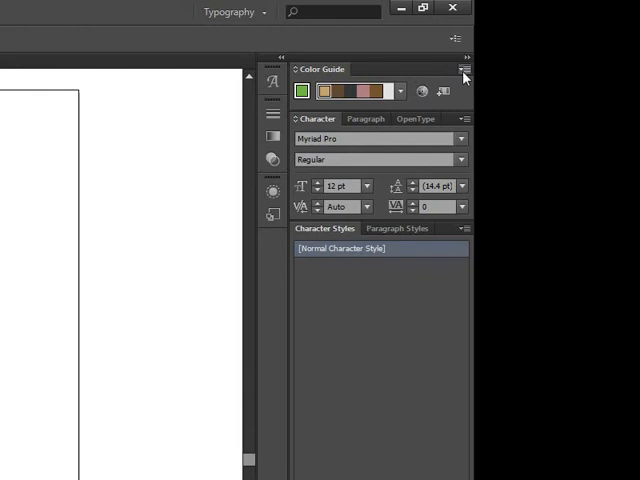
left_click(463, 77)
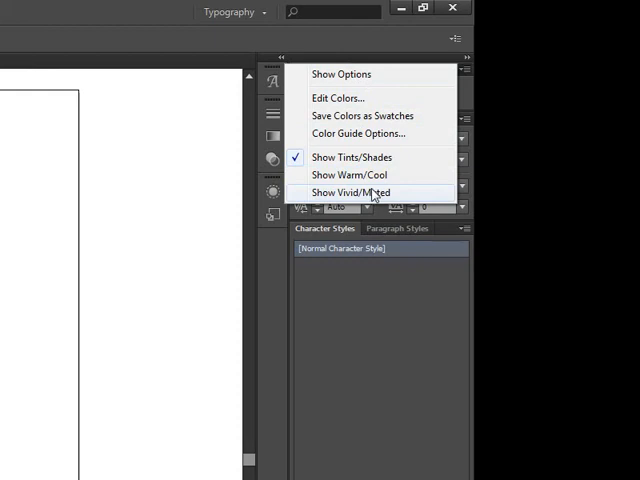
left_click(352, 192)
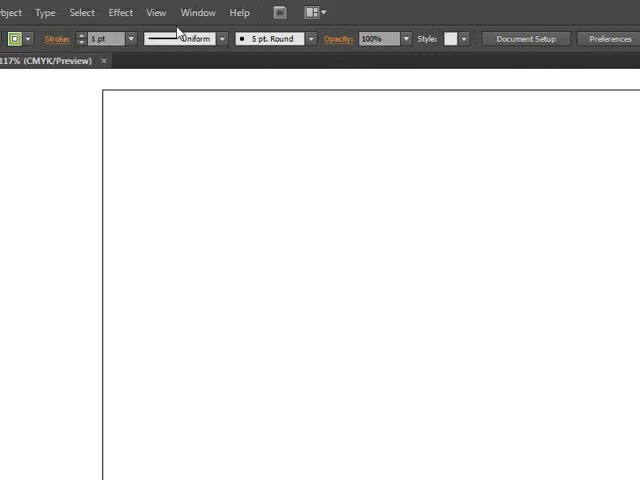
Step: Open the Pathfinder panel from the Window menu as a floating panel
left_click(197, 12)
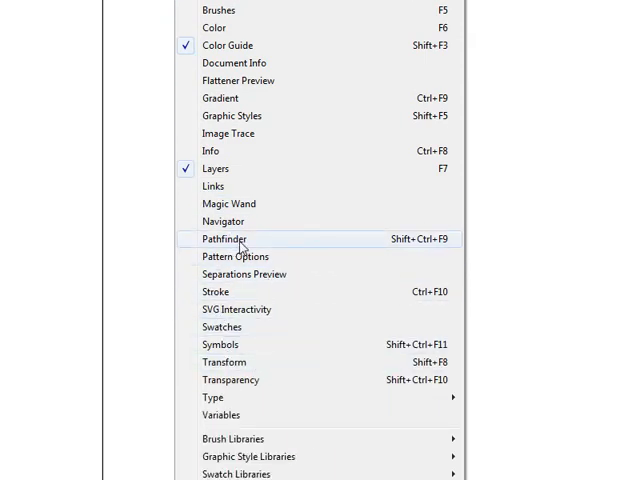
left_click(224, 239)
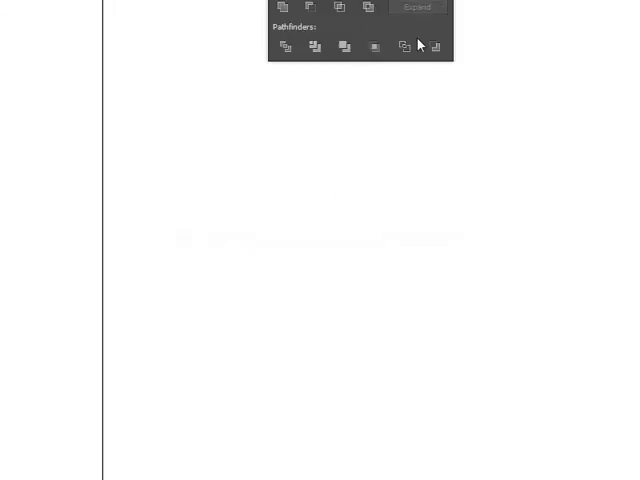